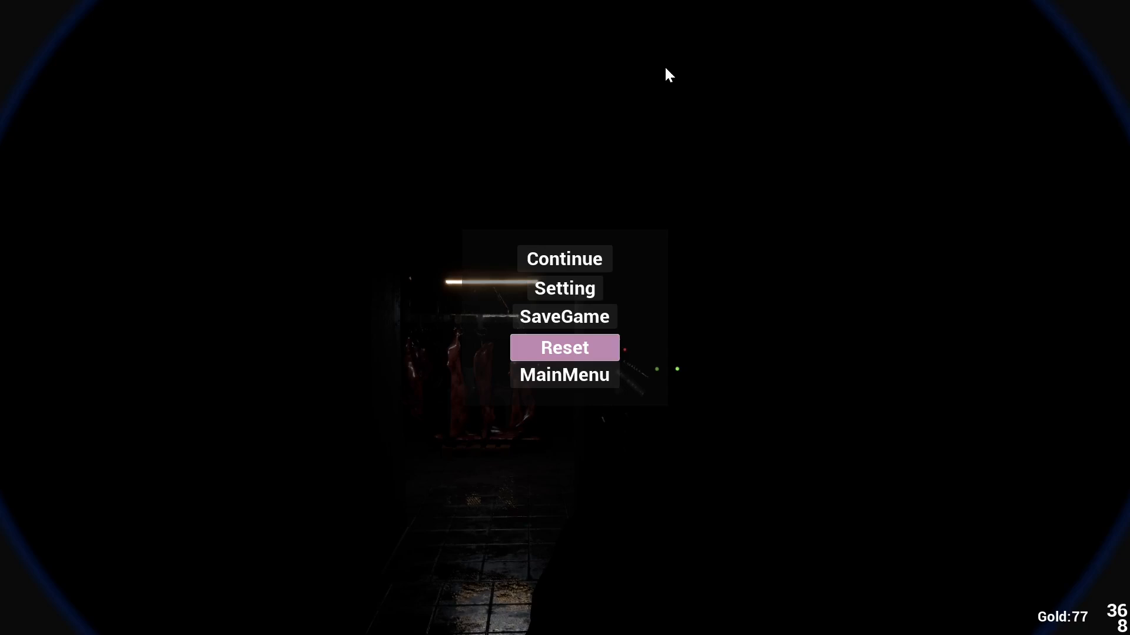
mouse_move(111, 10)
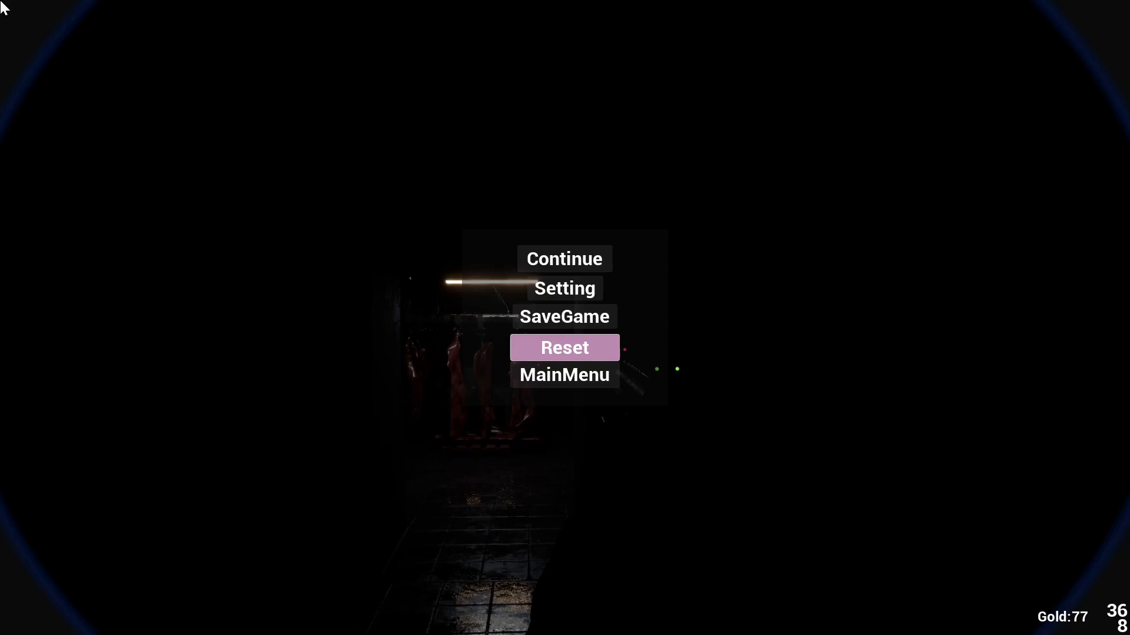
mouse_move(160, 525)
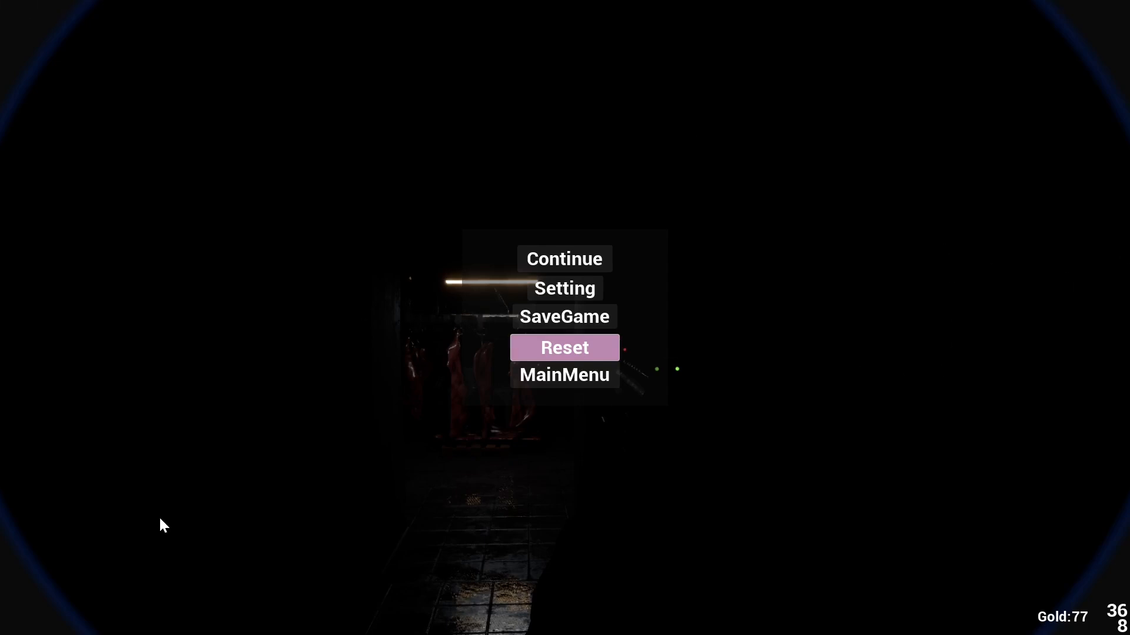
mouse_move(568, 262)
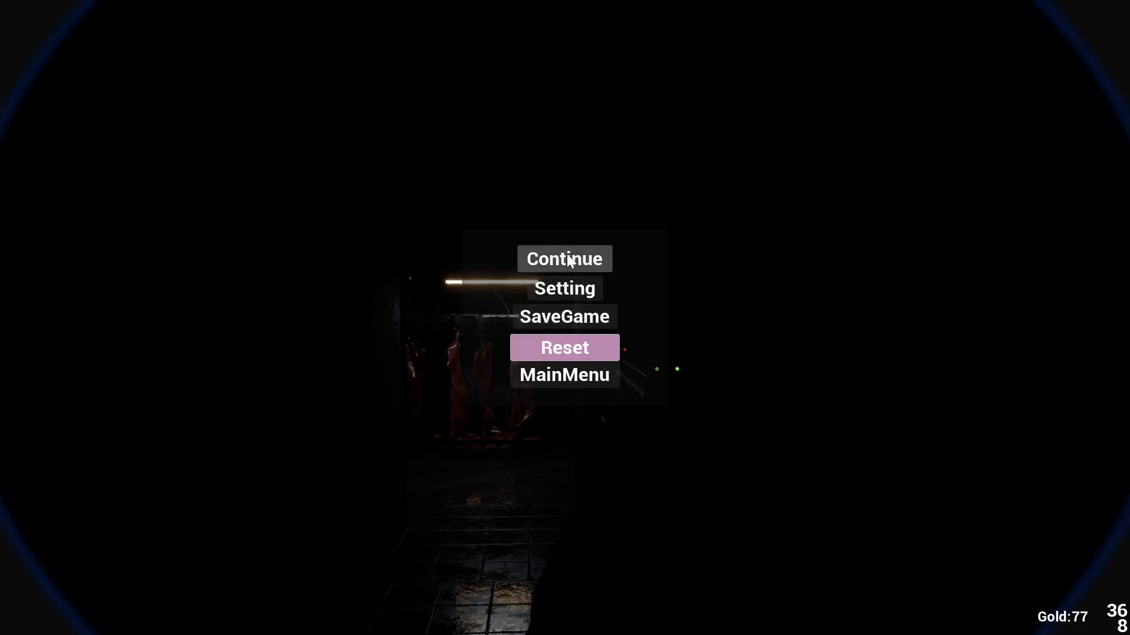
click(565, 259)
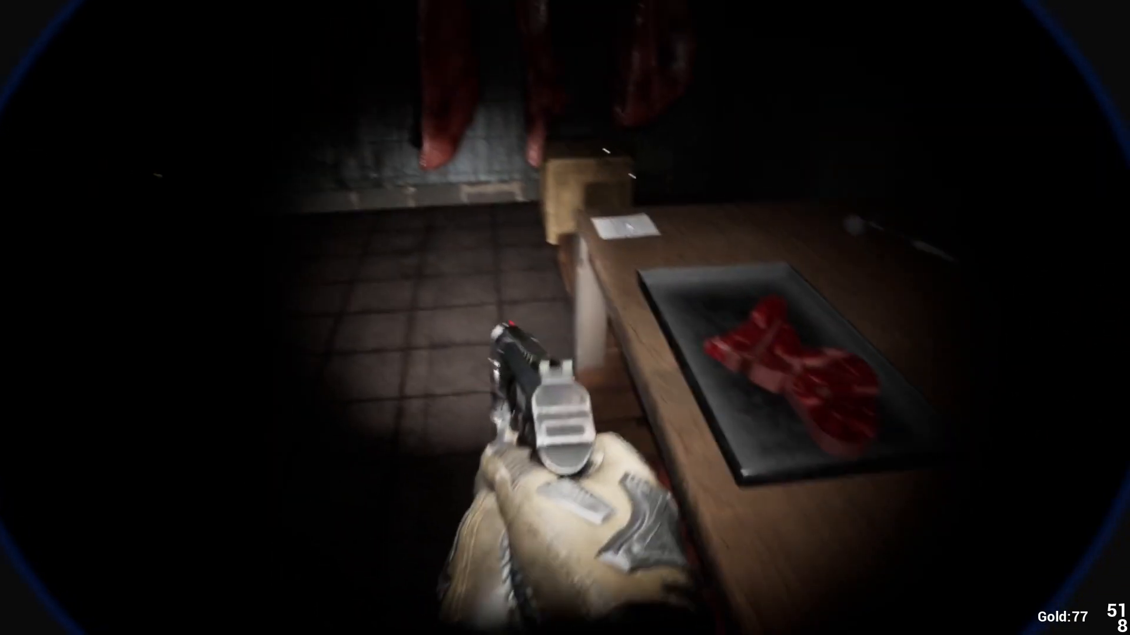
click(625, 228)
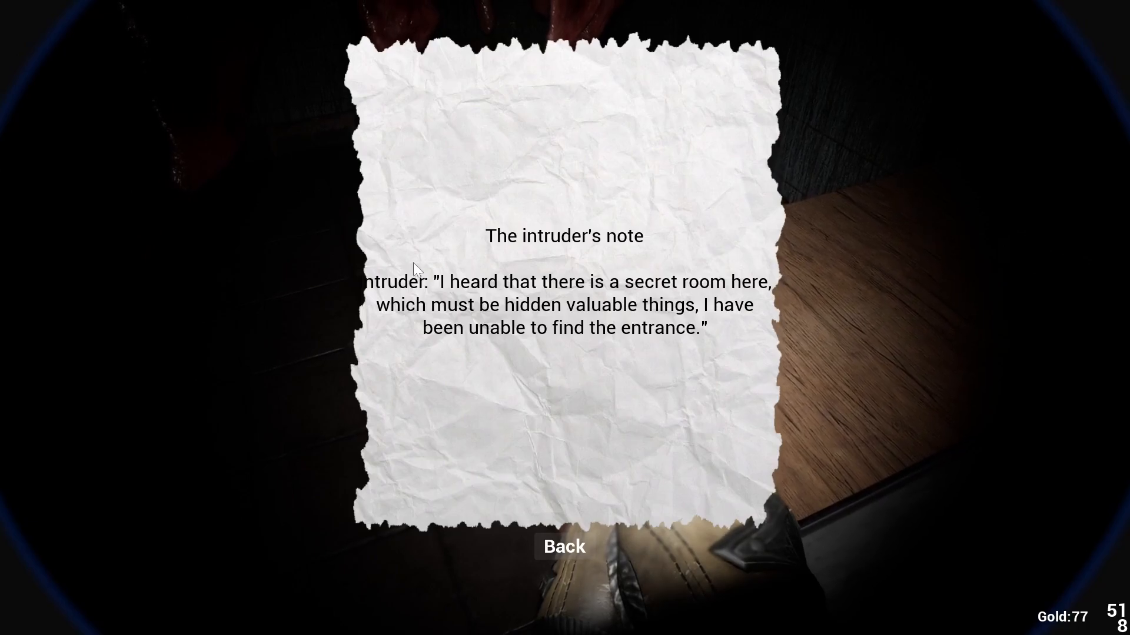
mouse_move(649, 347)
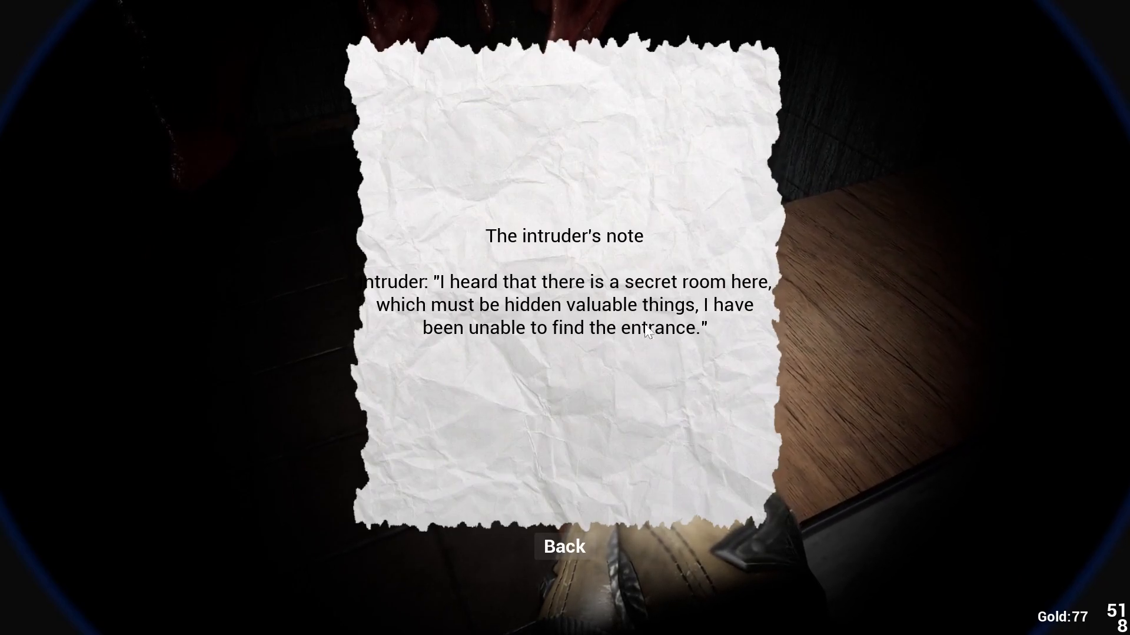
mouse_move(623, 357)
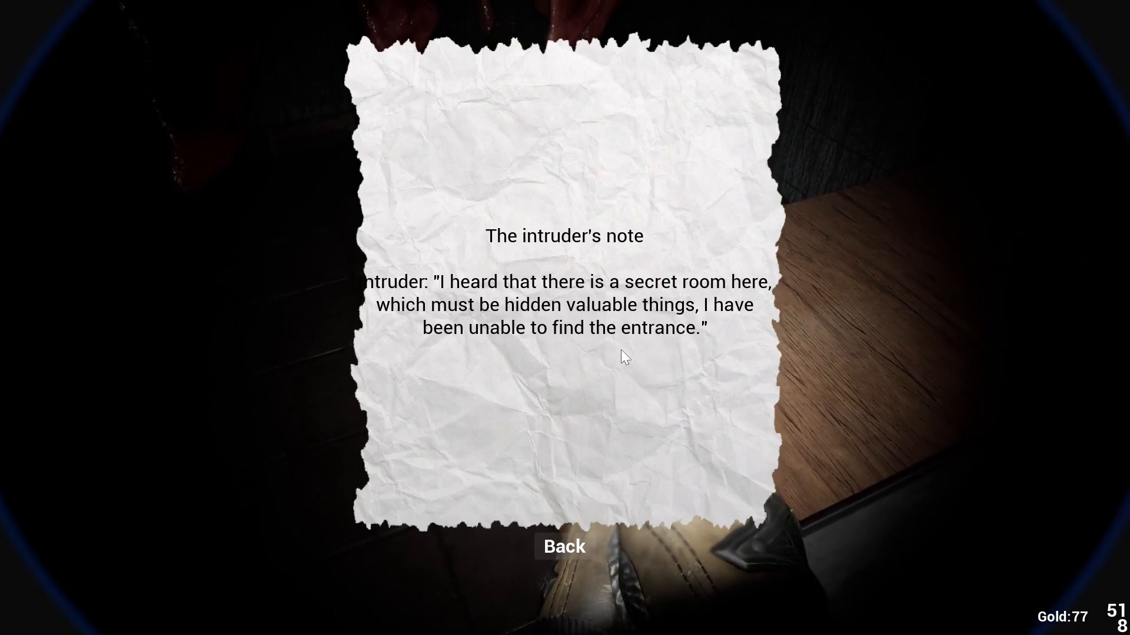
click(564, 546)
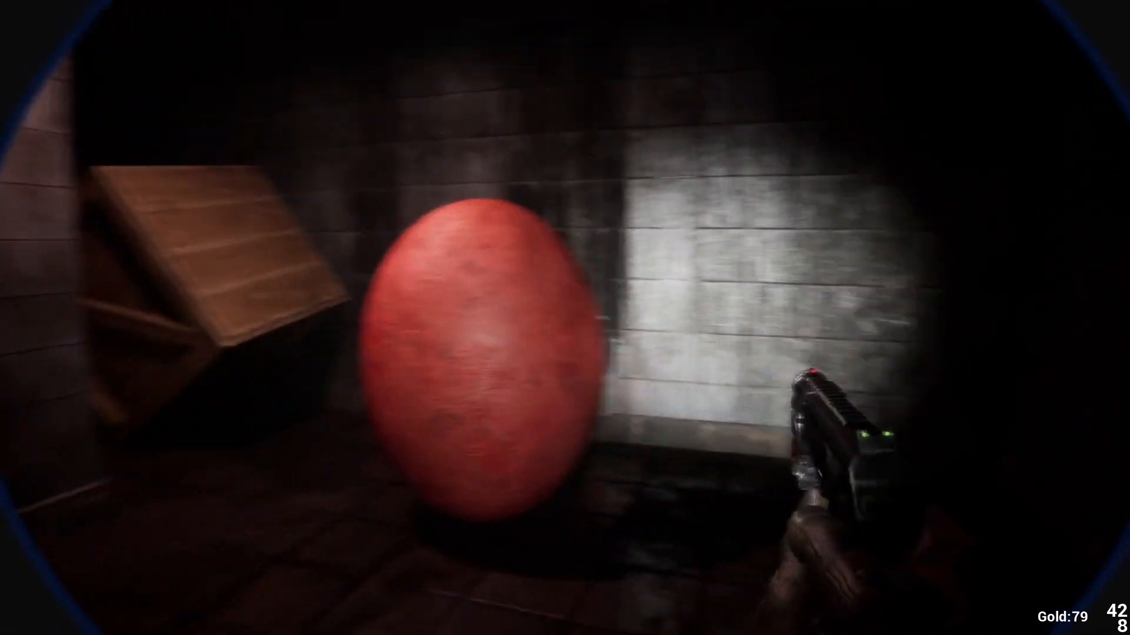
click(518, 317)
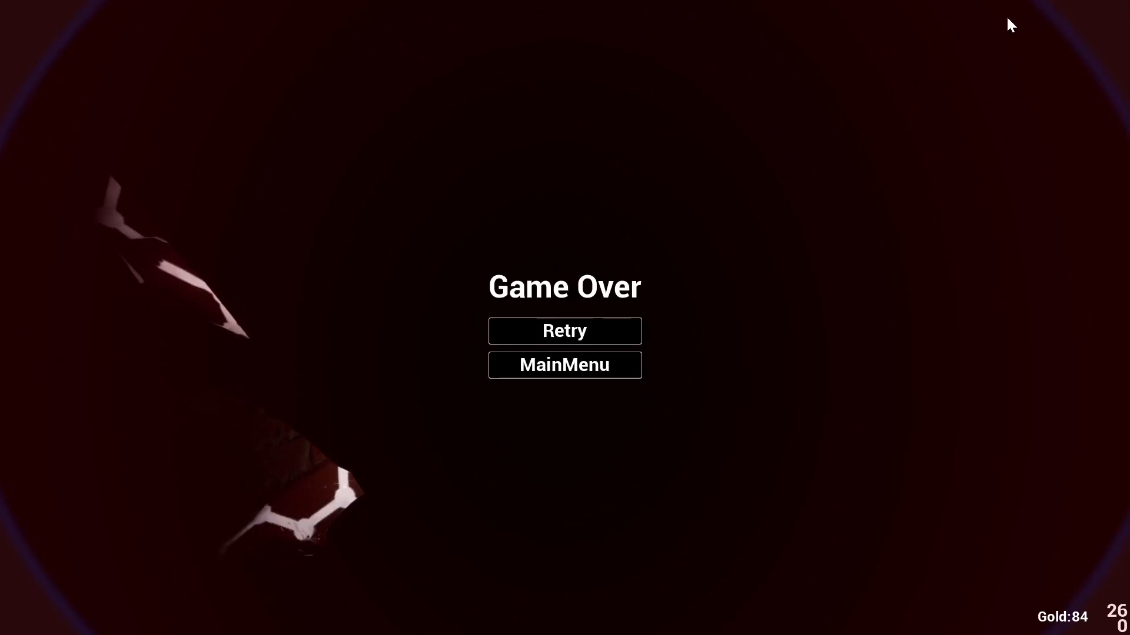
click(564, 331)
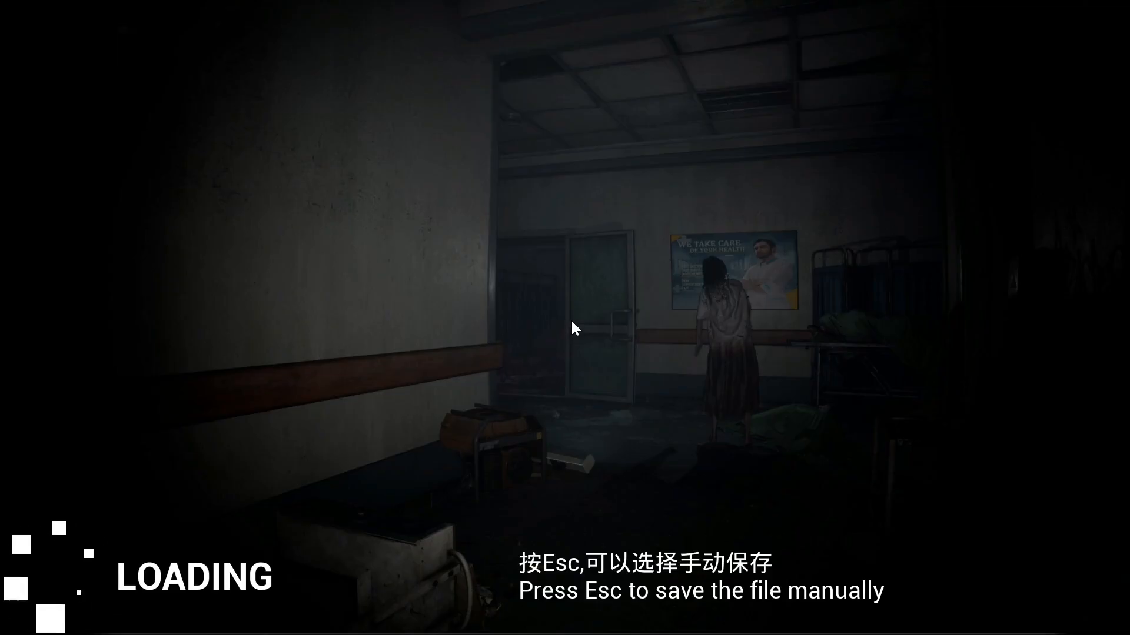
key(Escape)
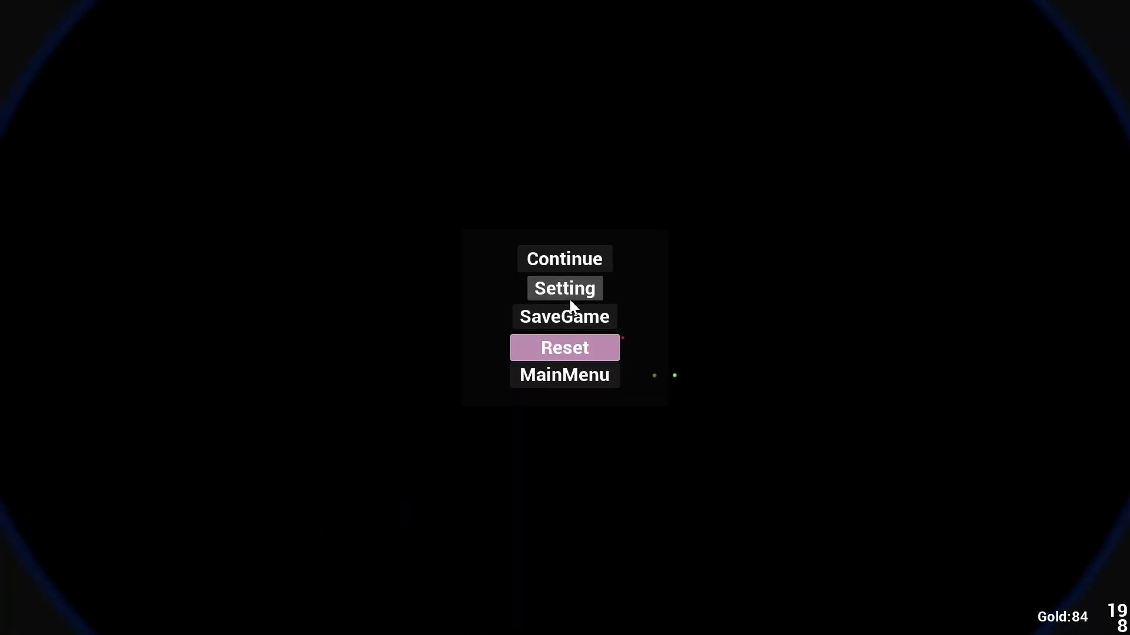
mouse_move(505, 309)
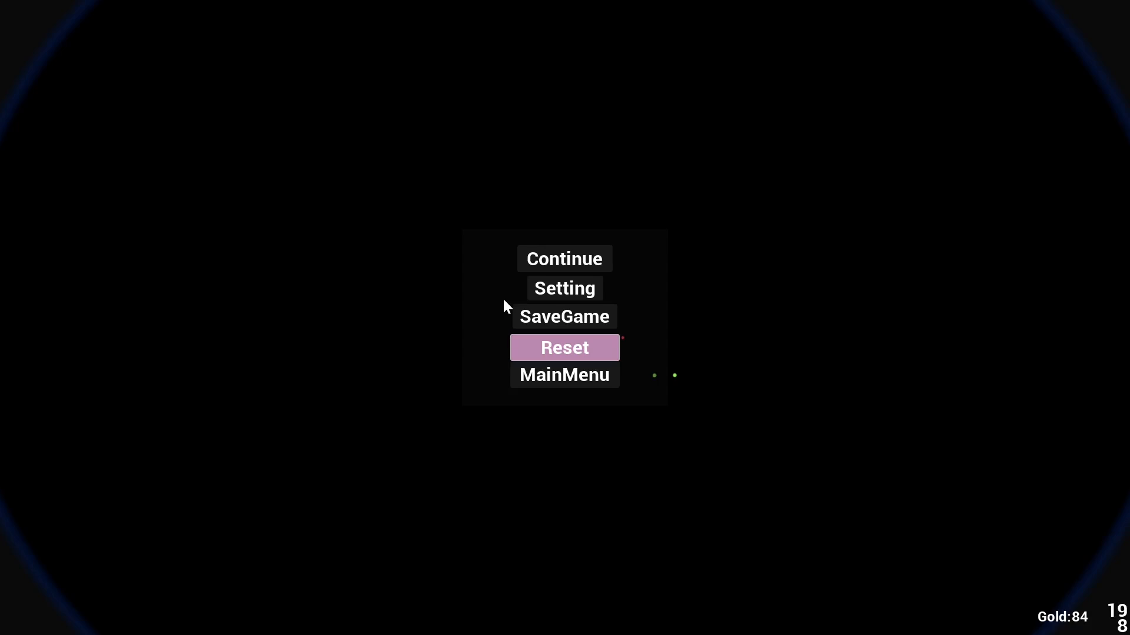
mouse_move(452, 306)
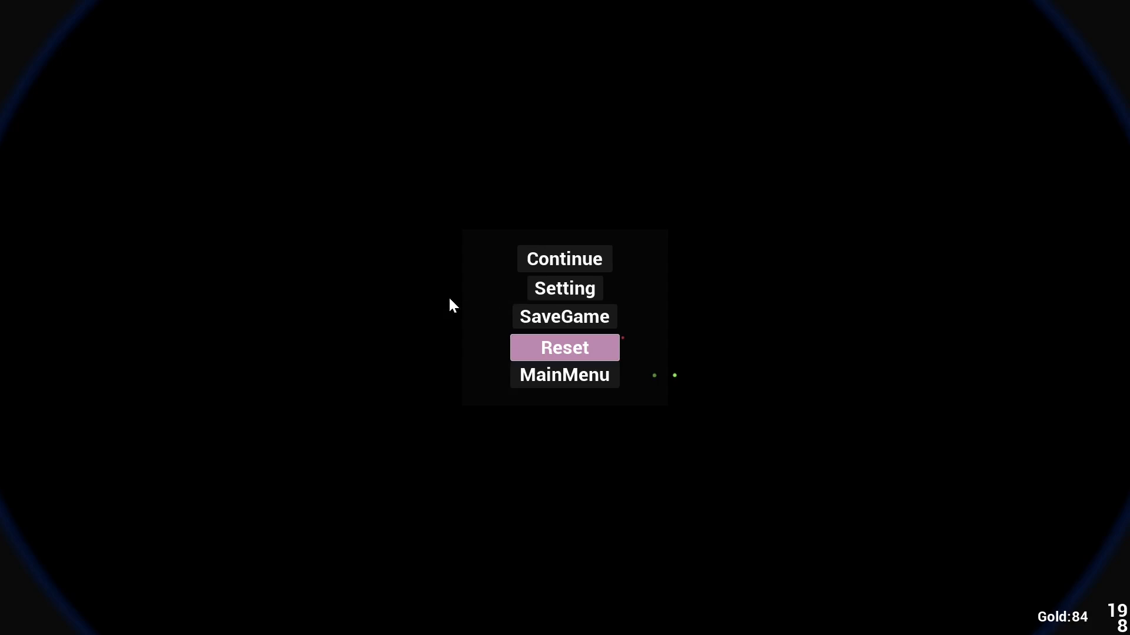
mouse_move(463, 308)
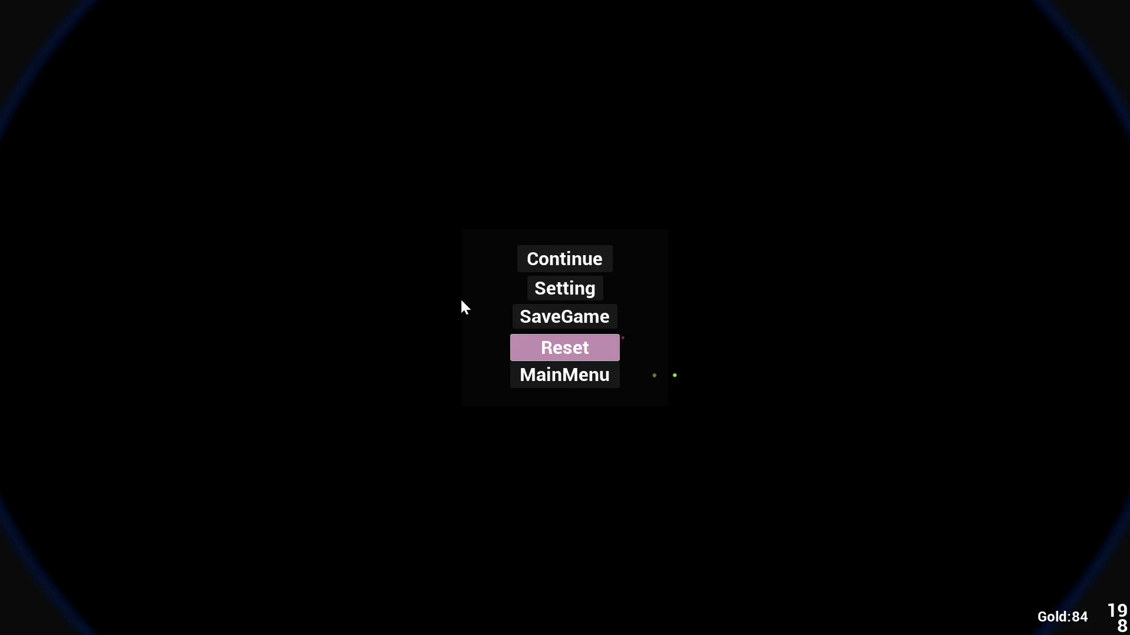
mouse_move(786, 415)
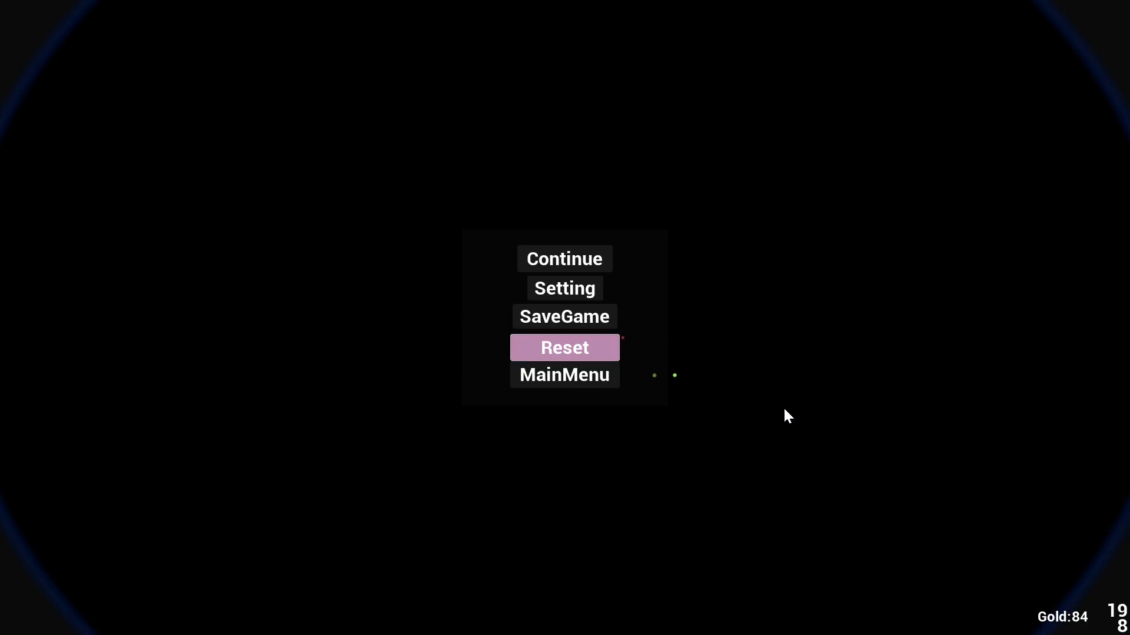
mouse_move(967, 553)
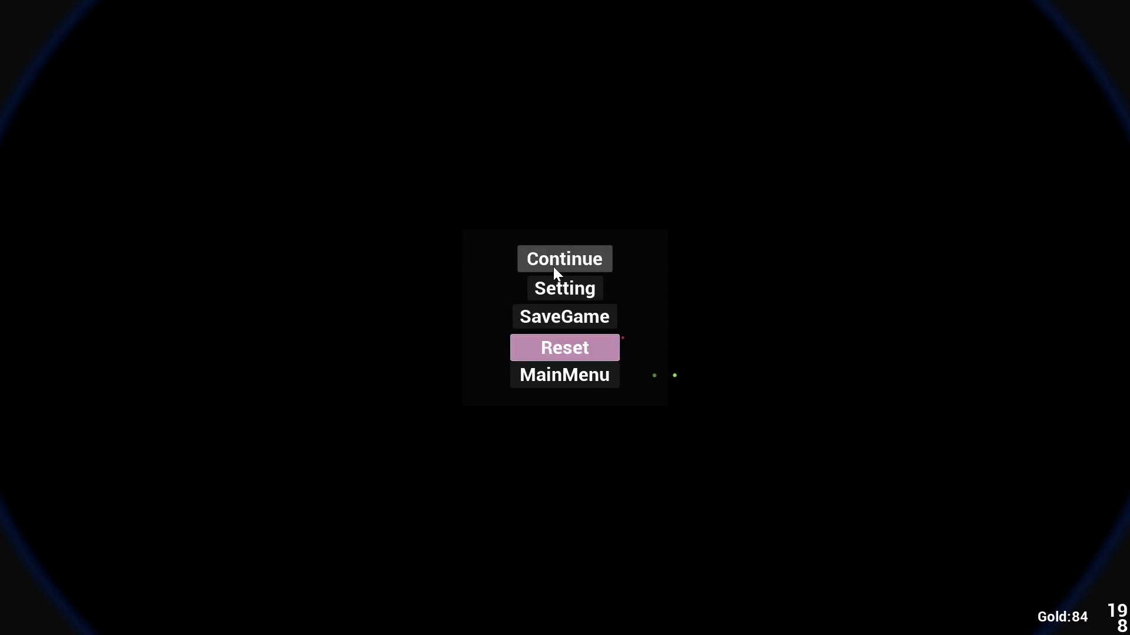
click(565, 259)
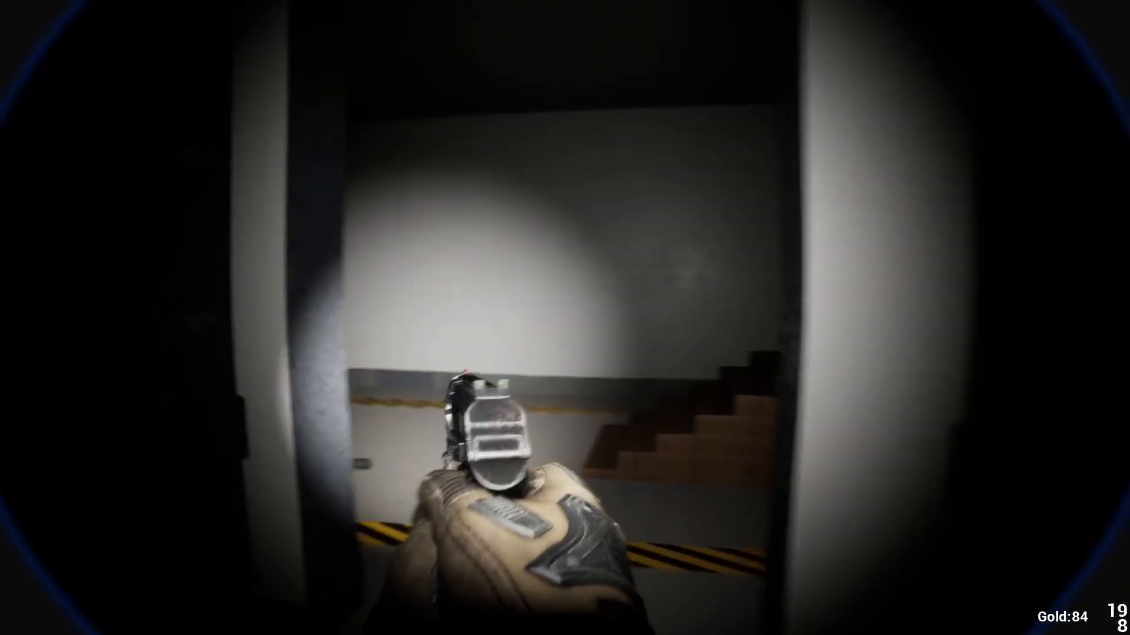
mouse_move(565, 318)
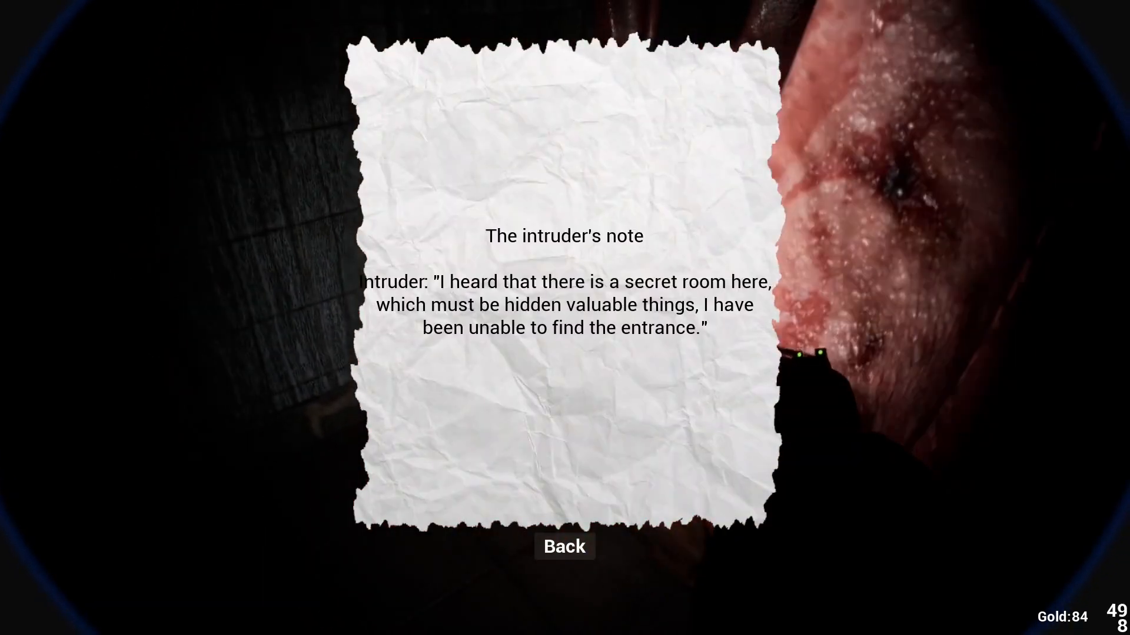
click(562, 547)
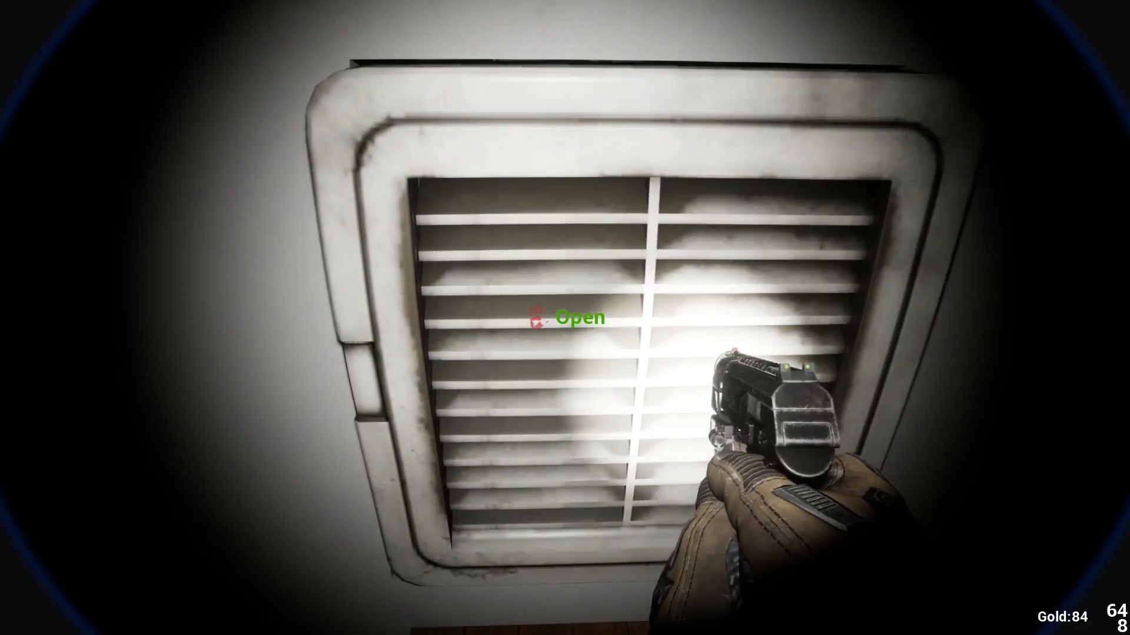
click(541, 318)
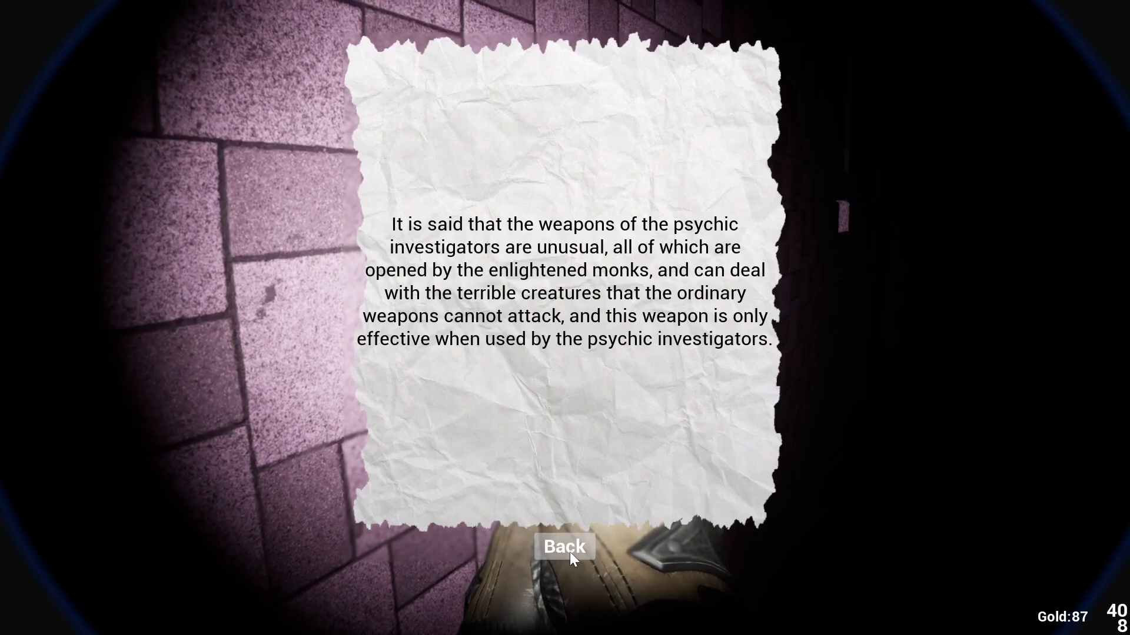
click(565, 547)
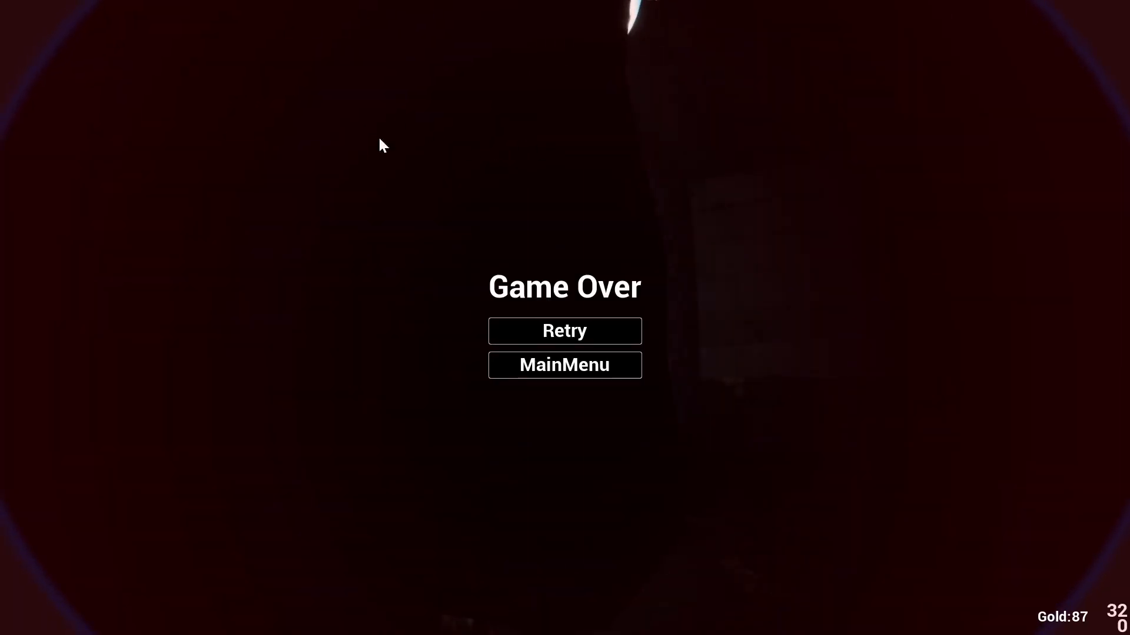
click(565, 331)
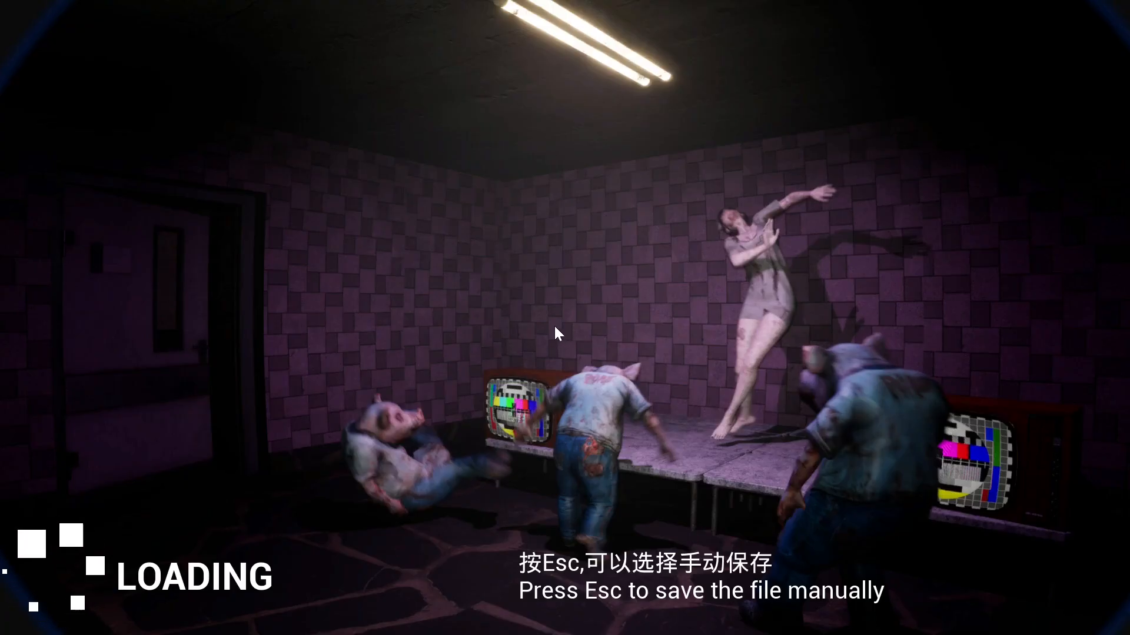
key(Escape)
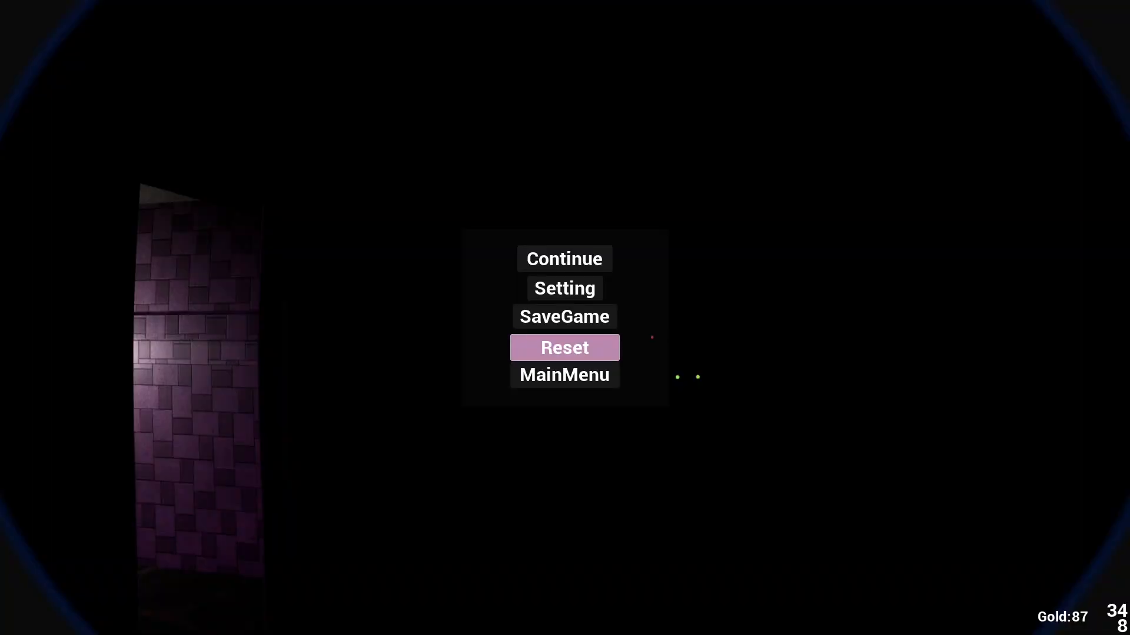
mouse_move(1093, 10)
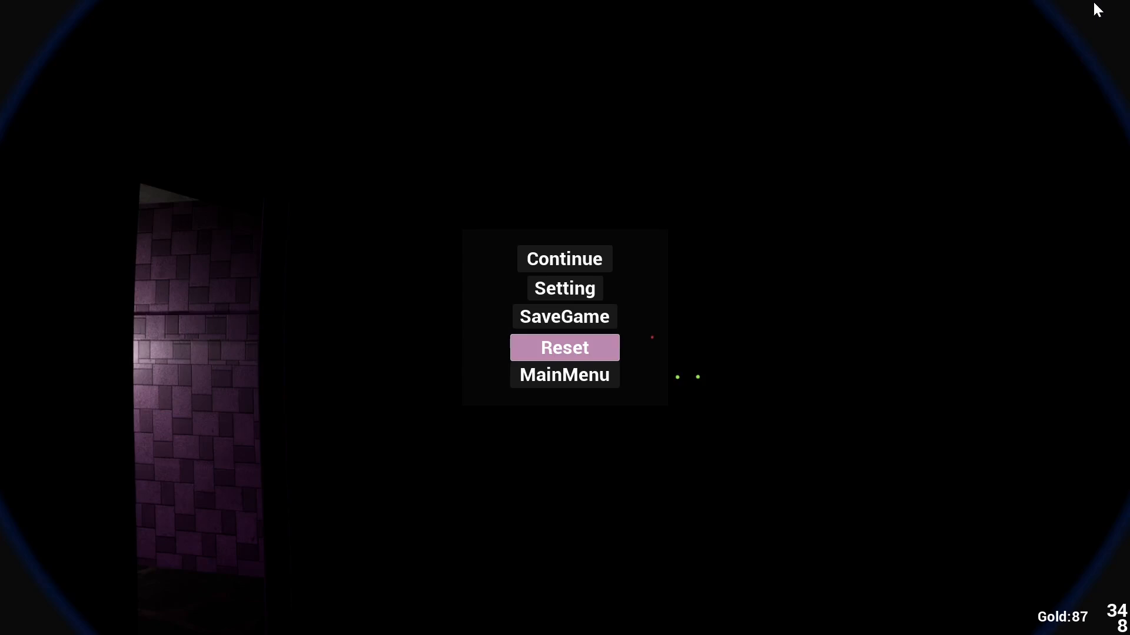
mouse_move(310, 570)
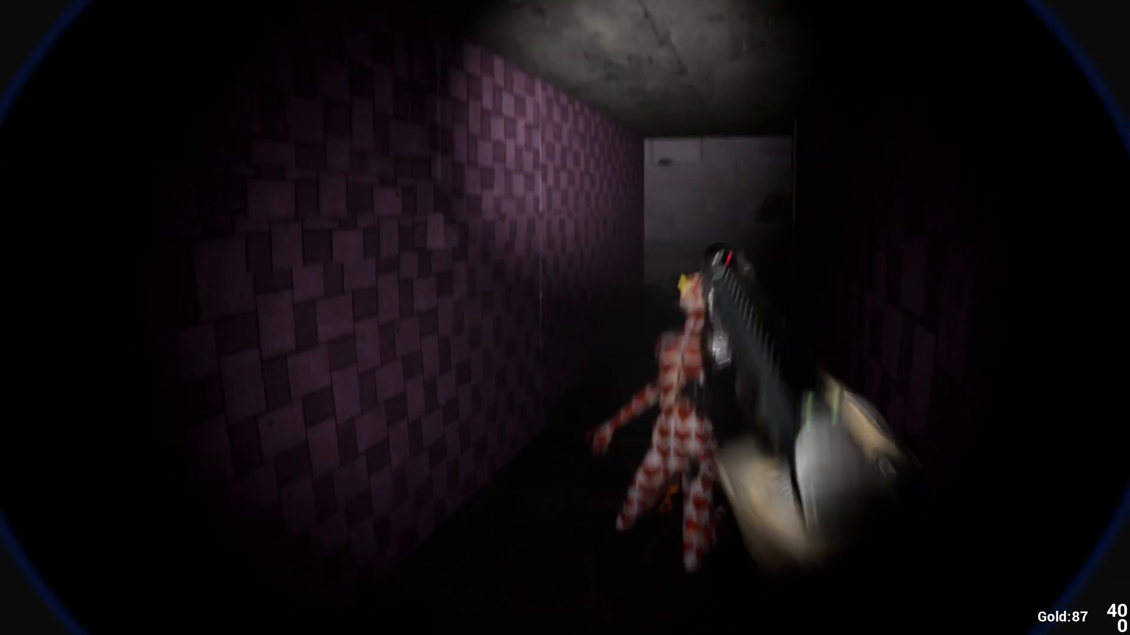
click(564, 317)
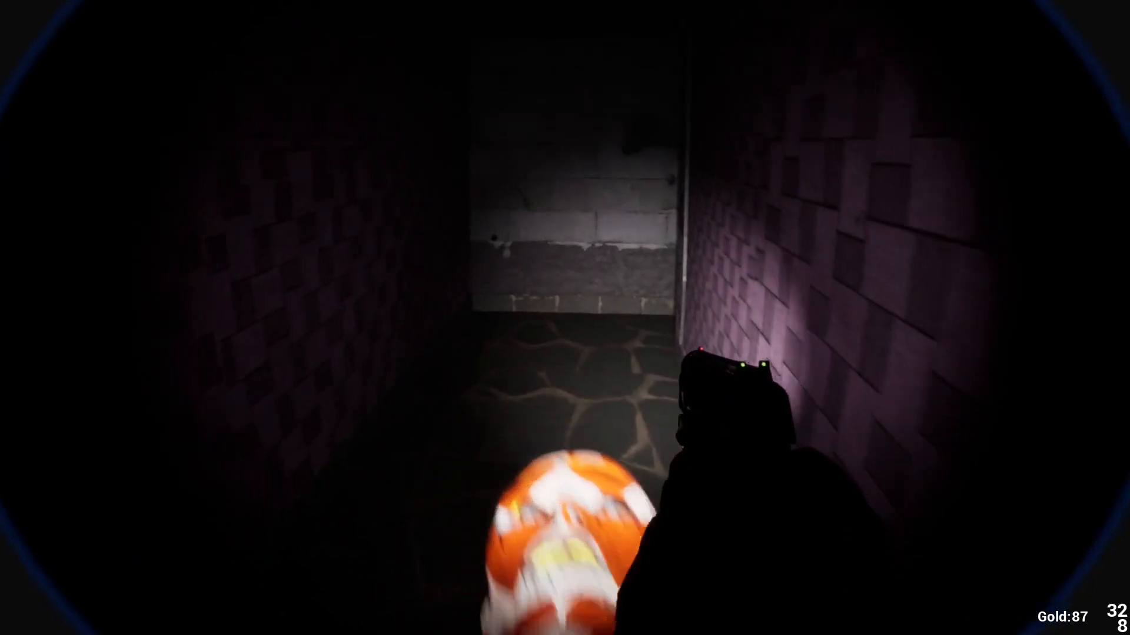